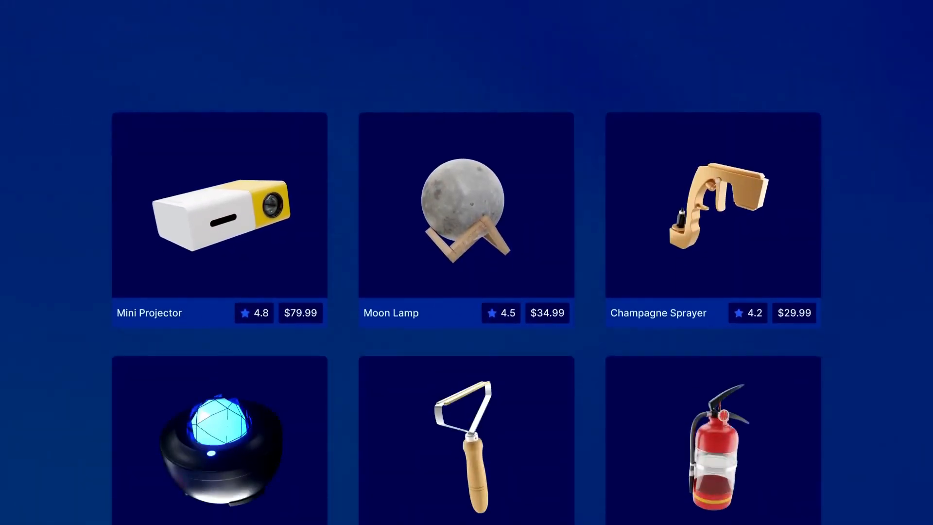
Browse the product database filters and select all product categories
{"action": "scroll", "scroll_direction": "down", "scroll_amount": 3}
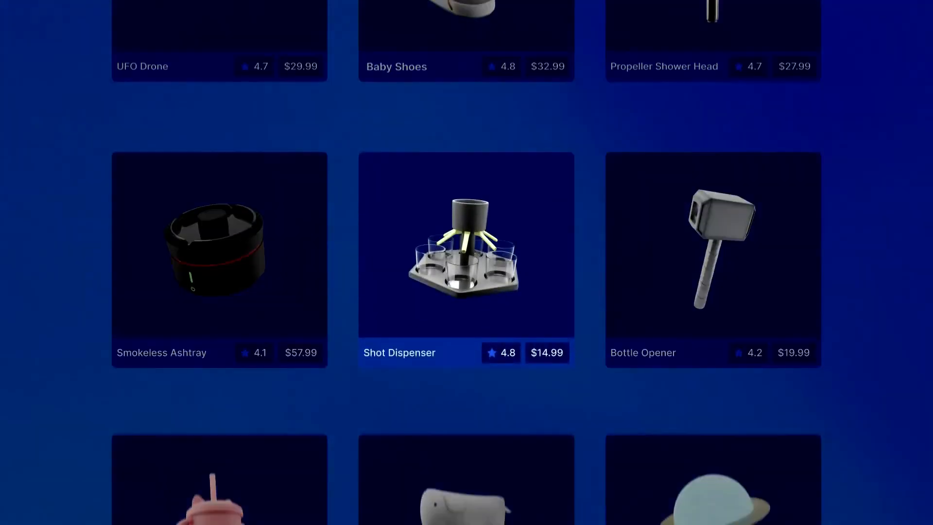
{"action": "left_click", "coordinate": [466, 245]}
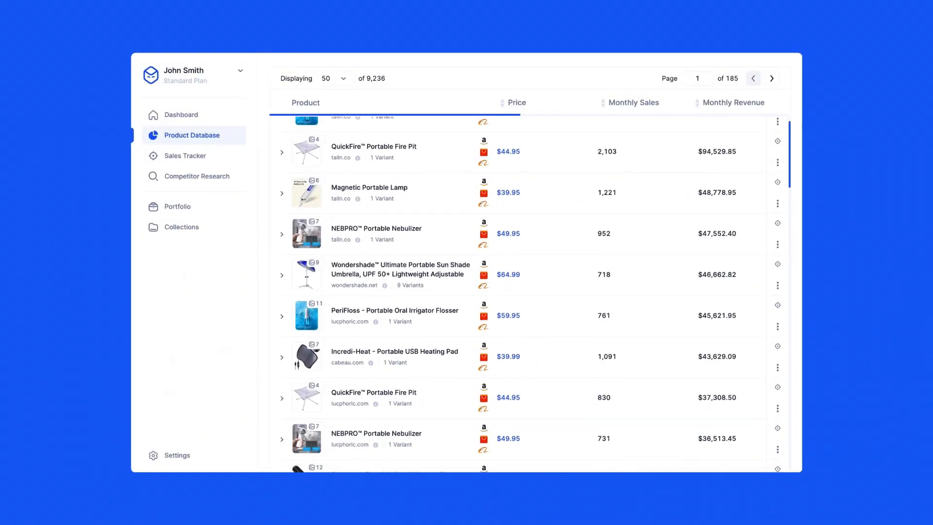
{"action": "scroll", "scroll_direction": "down", "scroll_amount": 3}
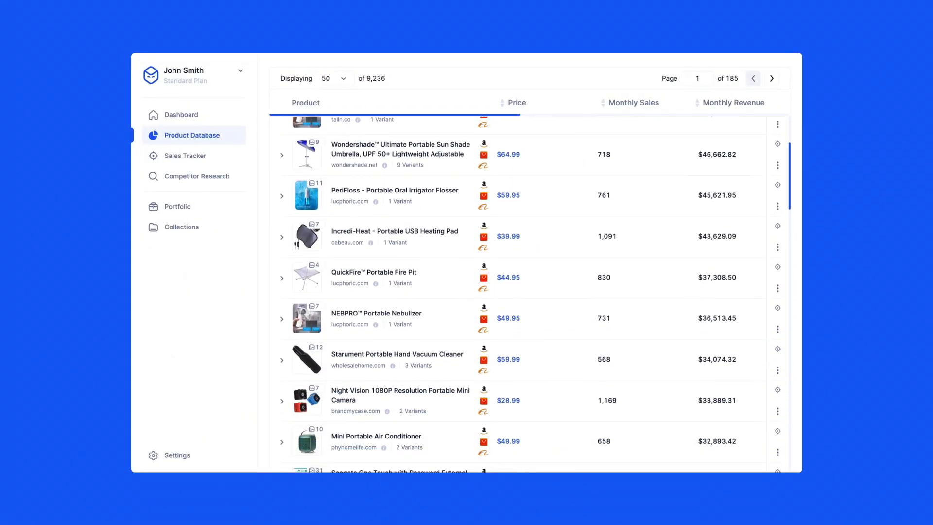
{"action": "scroll", "scroll_direction": "down", "scroll_amount": 3}
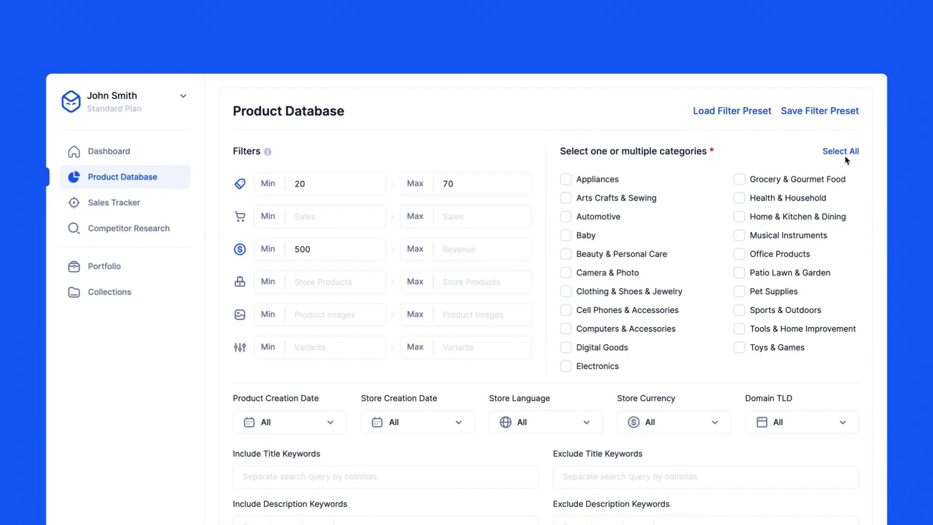
{"action": "left_click", "coordinate": [840, 152]}
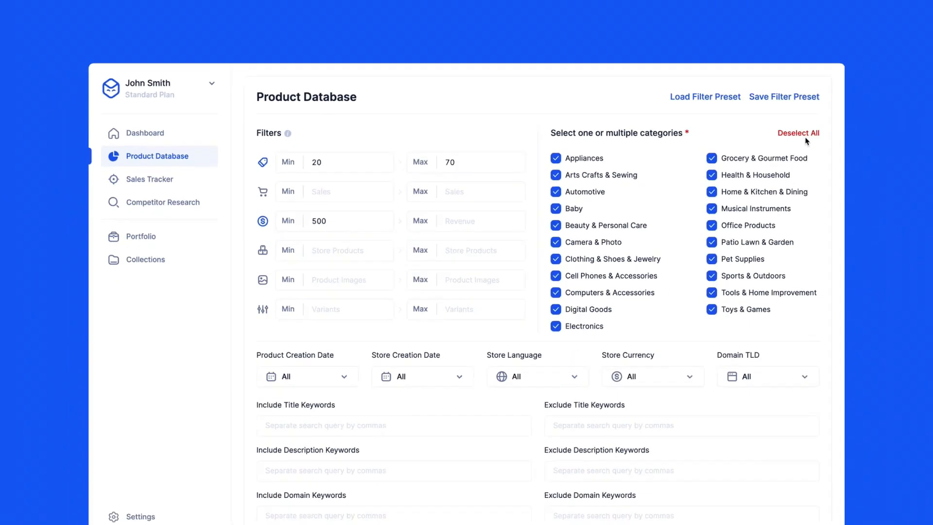
{"action": "scroll", "scroll_direction": "down", "scroll_amount": 3}
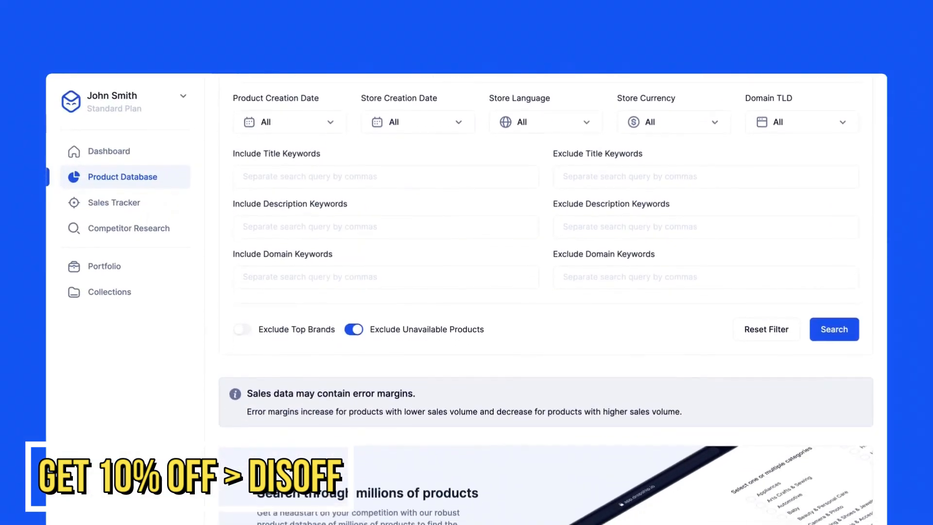
Limit product creation date to the last 12 months and run the search (9,236 results)
{"action": "left_click", "coordinate": [289, 122]}
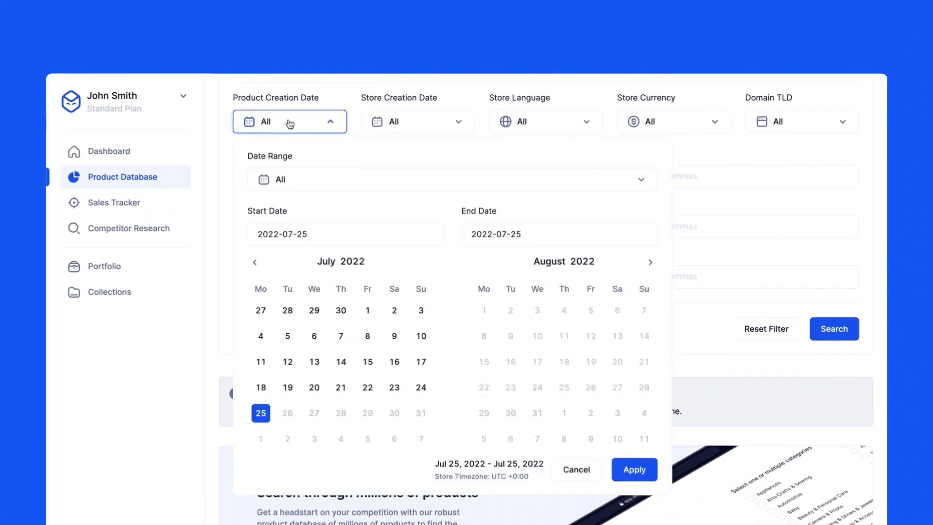
{"action": "left_click", "coordinate": [453, 179]}
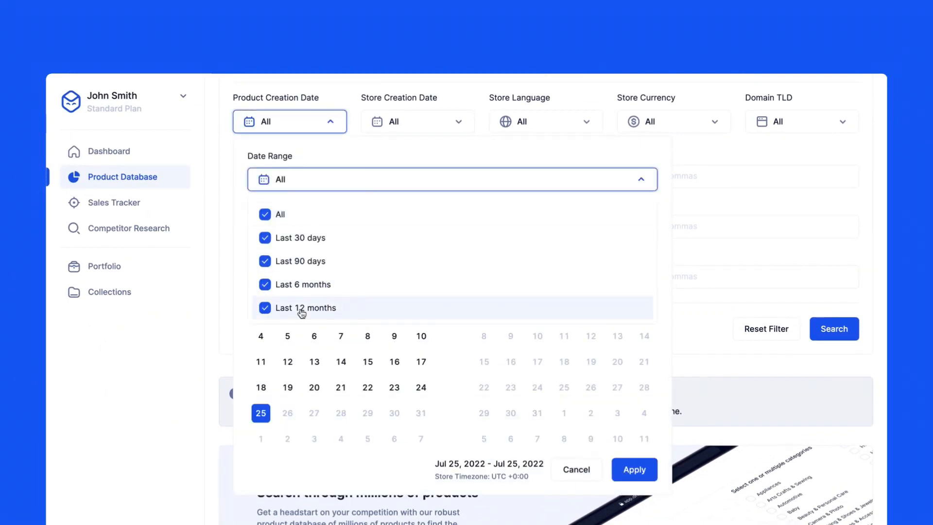
{"action": "left_click", "coordinate": [310, 308]}
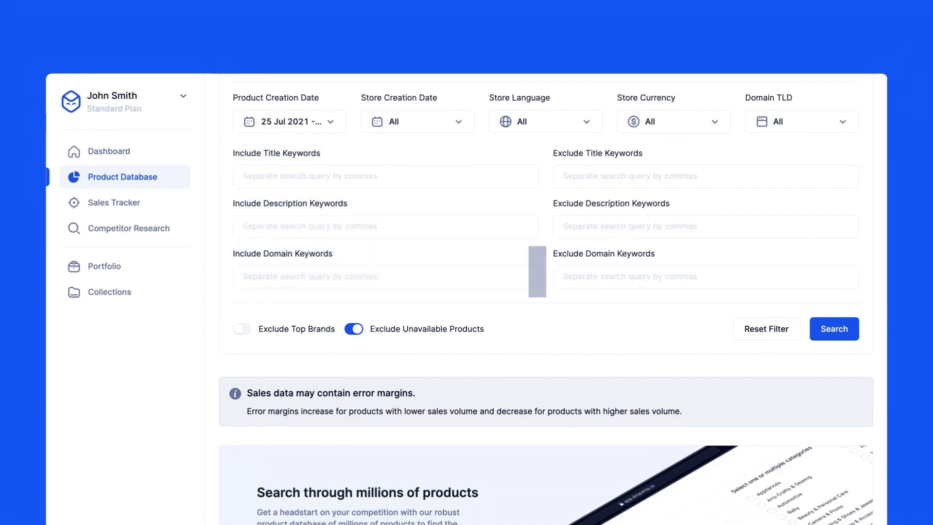
{"action": "left_click", "coordinate": [834, 328]}
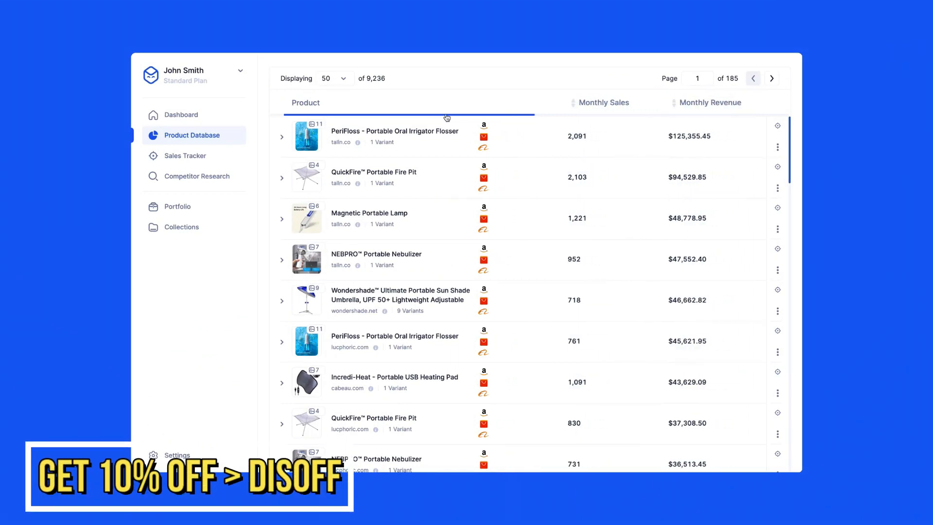
Start tracking the PeriFloss Portable Oral Irrigator Flosser and dismiss the confirmation toast
{"action": "scroll", "scroll_direction": "right", "scroll_amount": 3}
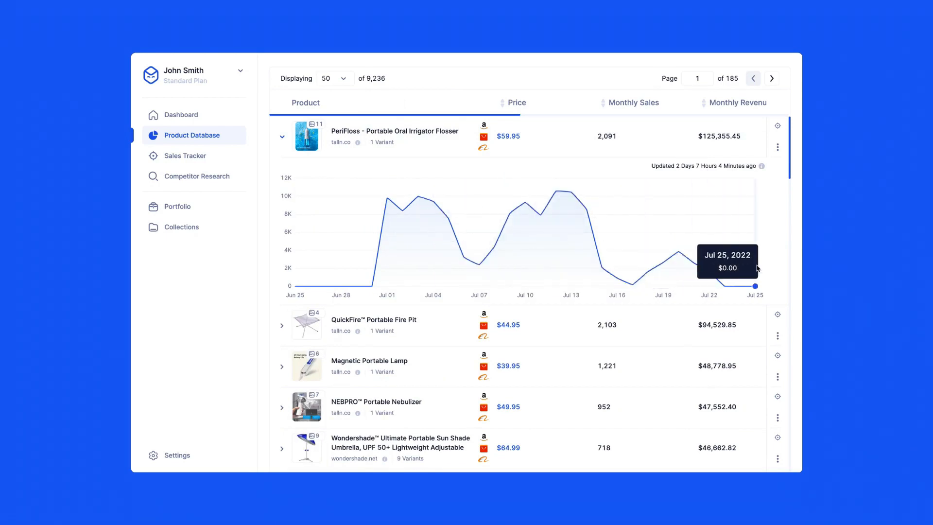
{"action": "left_click", "coordinate": [282, 136]}
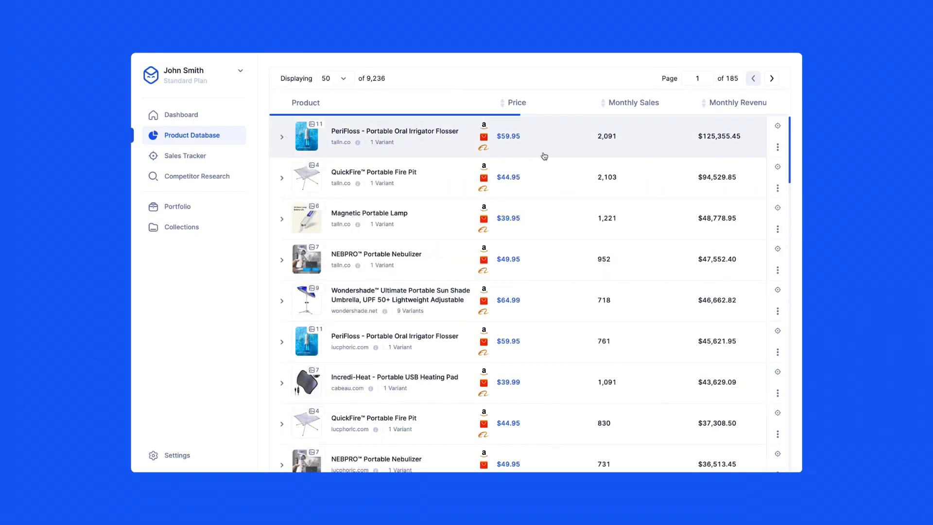
{"action": "left_click", "coordinate": [778, 126]}
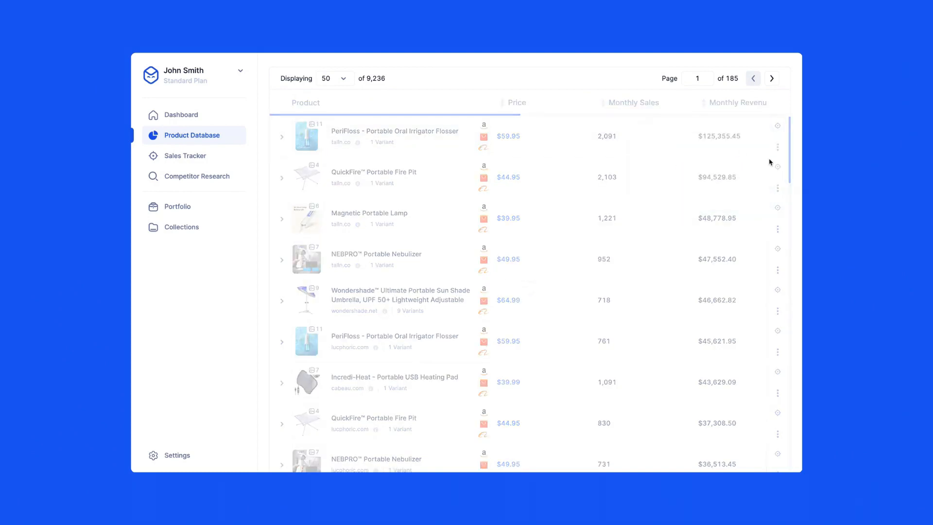
{"action": "left_click", "coordinate": [776, 125]}
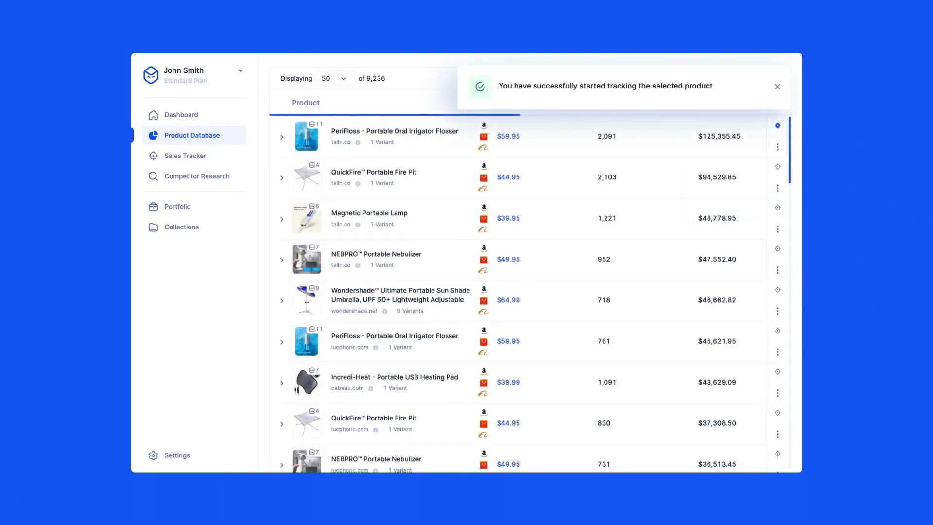
{"action": "left_click", "coordinate": [185, 156]}
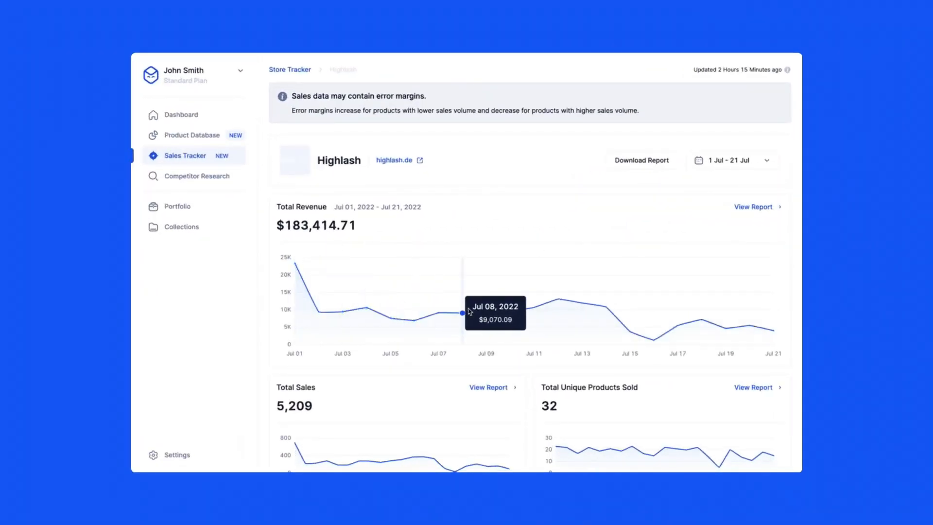
{"action": "mouse_move", "coordinate": [691, 332]}
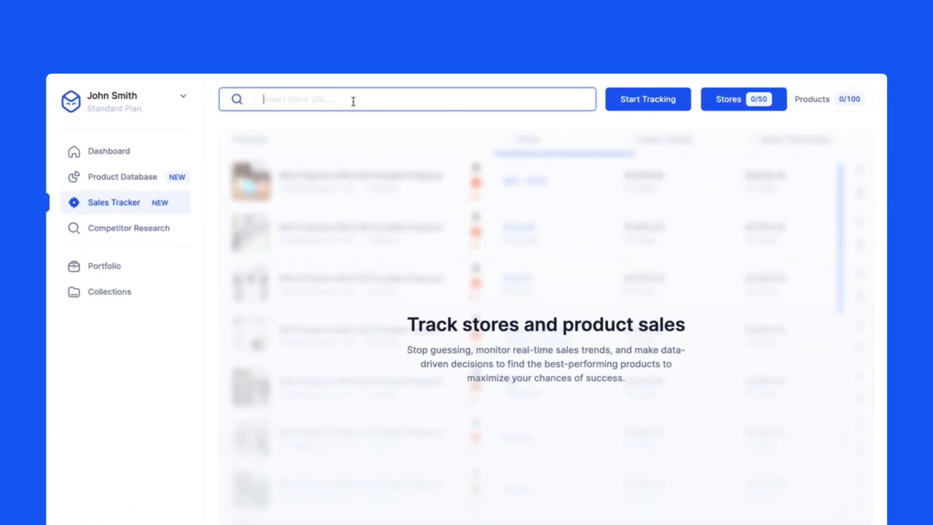
{"action": "type", "text": "https://highlash.de/"}
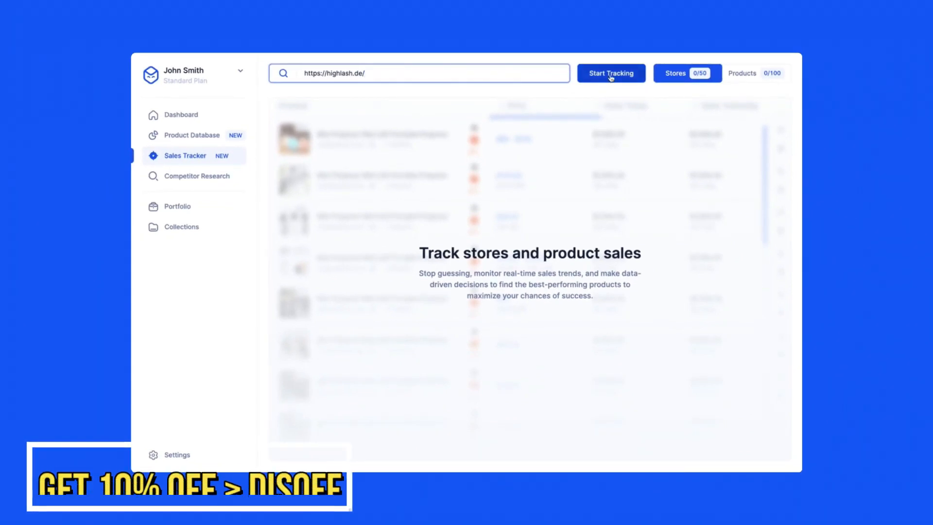
{"action": "left_click", "coordinate": [610, 73]}
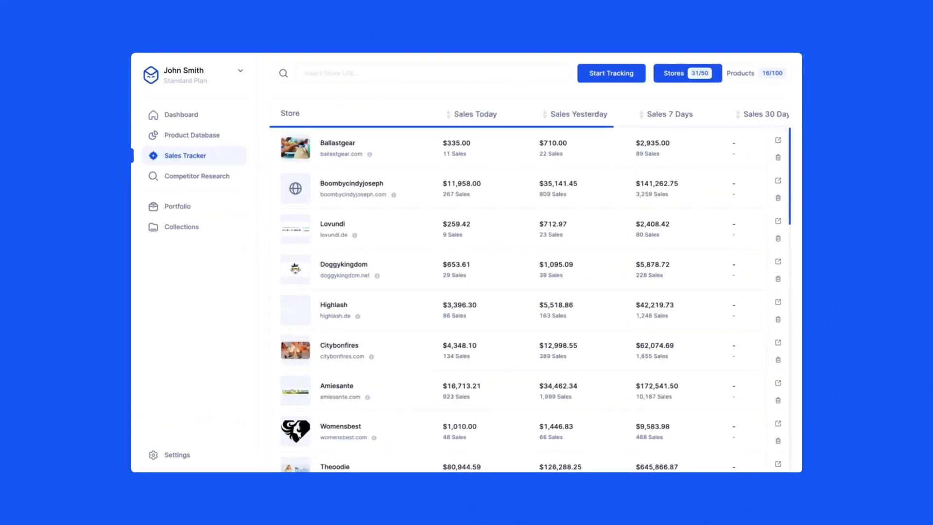
{"action": "mouse_move", "coordinate": [575, 113]}
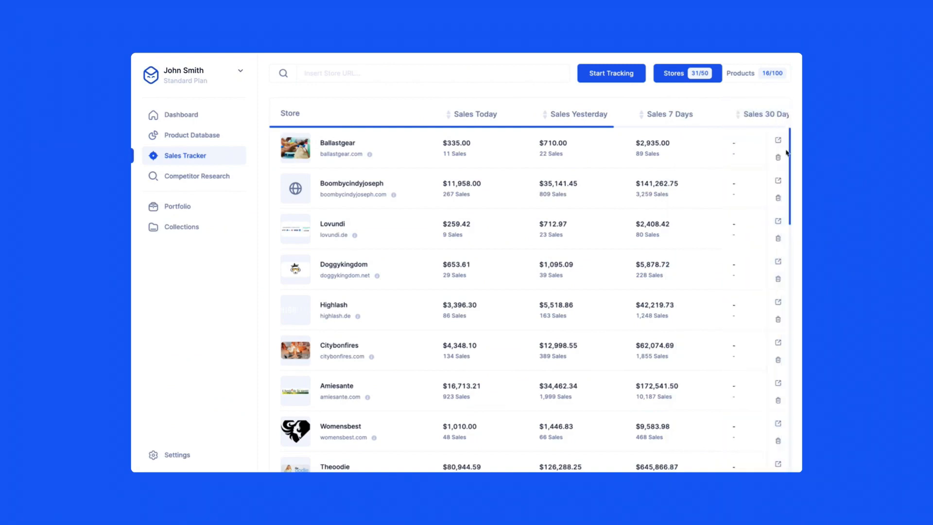
View Highlash store sales details and expand MAGIC BUNDLE's July 2022 daily revenue chart
{"action": "left_click", "coordinate": [333, 304]}
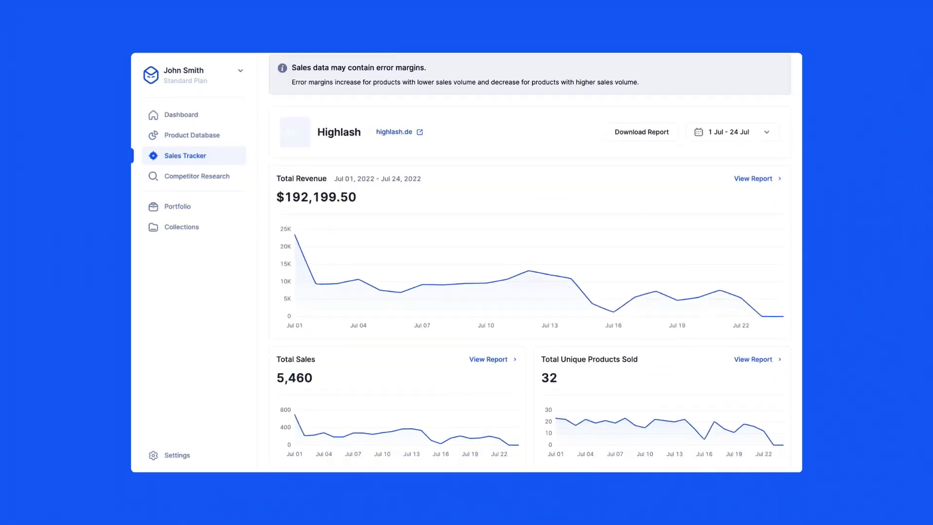
{"action": "scroll", "scroll_direction": "down", "scroll_amount": 3}
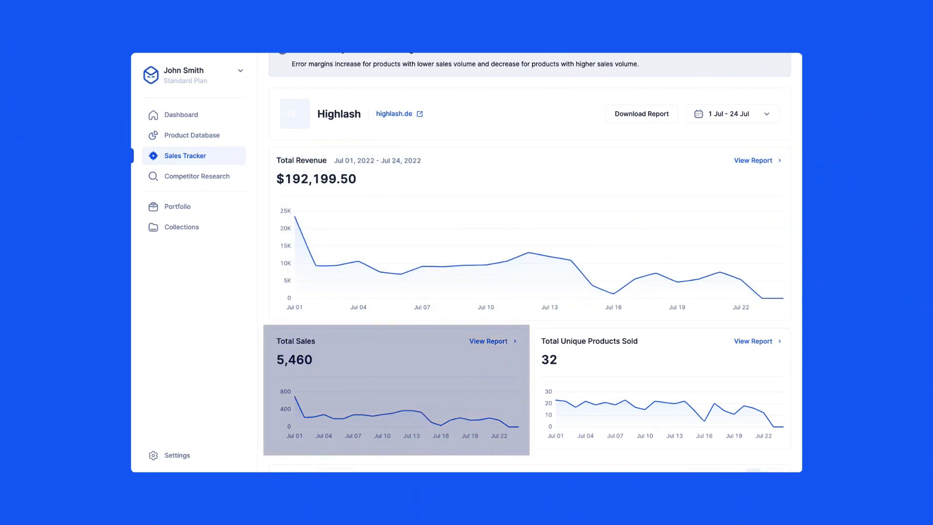
{"action": "scroll", "scroll_direction": "down", "scroll_amount": 3}
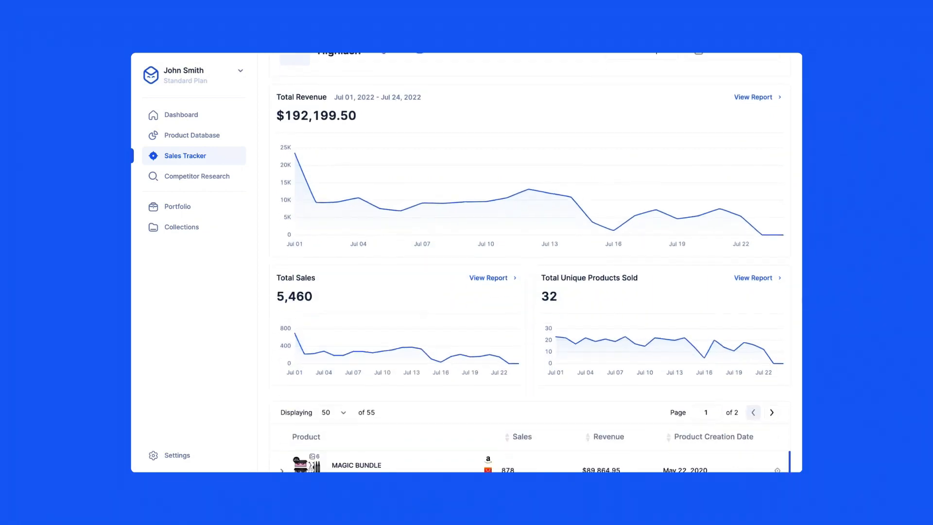
{"action": "scroll", "scroll_direction": "down", "scroll_amount": 3}
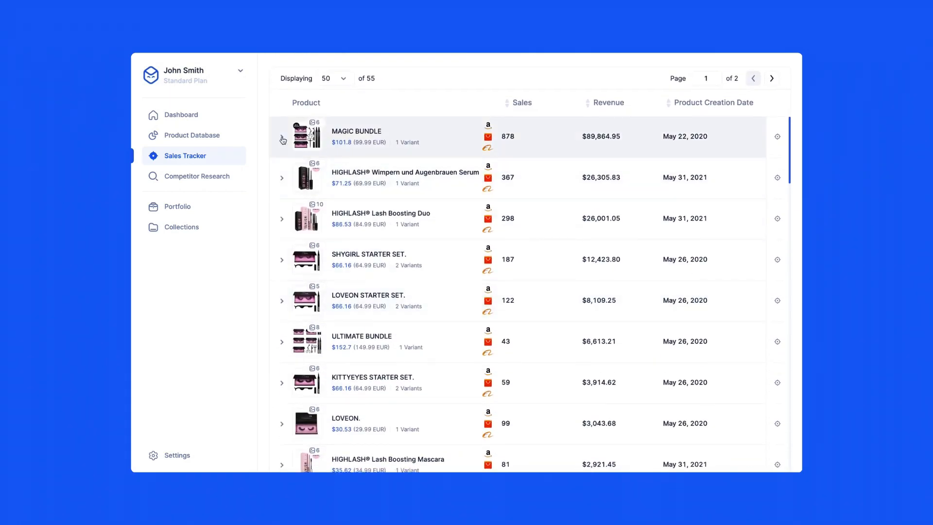
{"action": "left_click", "coordinate": [282, 136]}
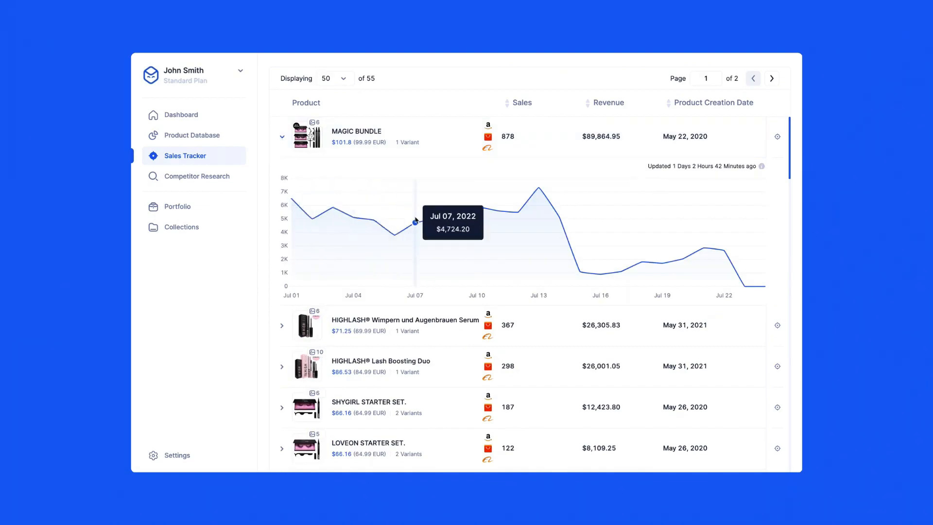
{"action": "left_click", "coordinate": [197, 176]}
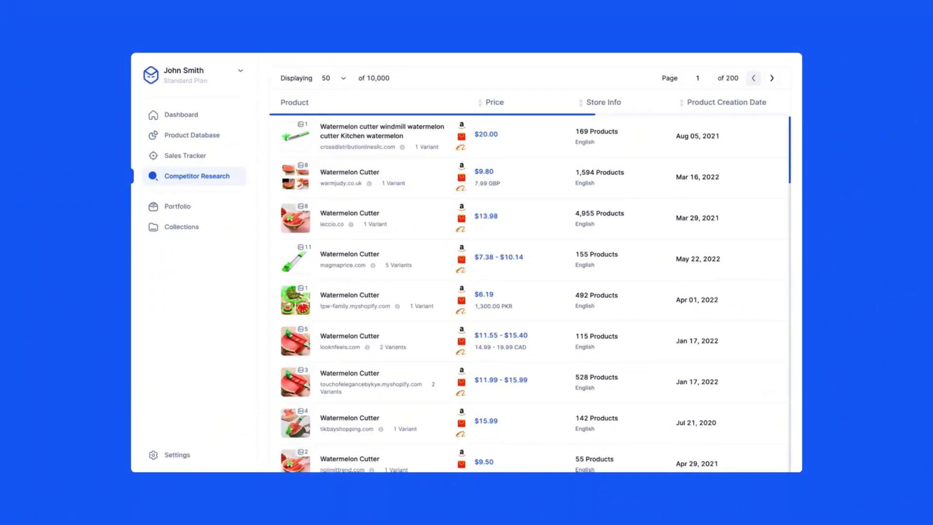
Review Competitor Research keywords: watermelon and slicer included, pineapple excluded, description 'the best watermelon slicer'
{"action": "scroll", "scroll_direction": "down", "scroll_amount": 3}
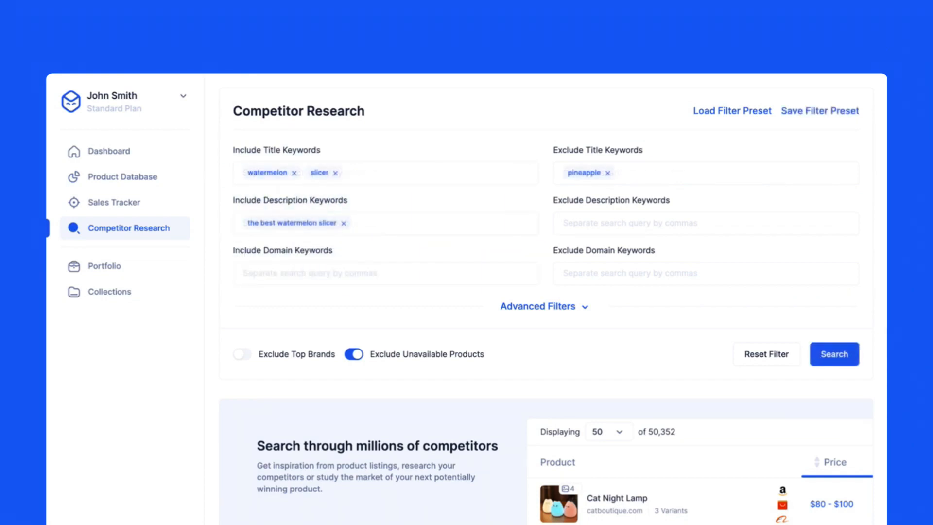
Reveal the advanced competitor filters for price, store size, images and variants
{"action": "left_click", "coordinate": [542, 306]}
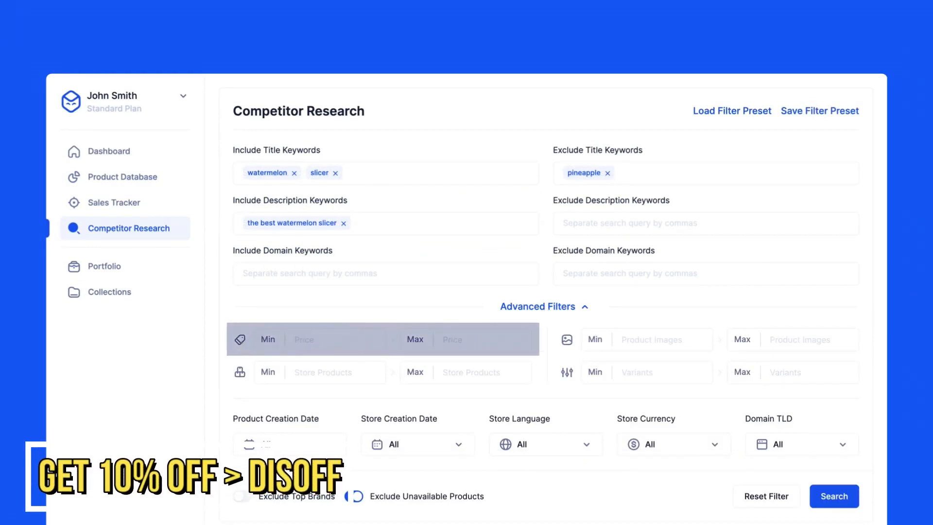
{"action": "left_click", "coordinate": [354, 497]}
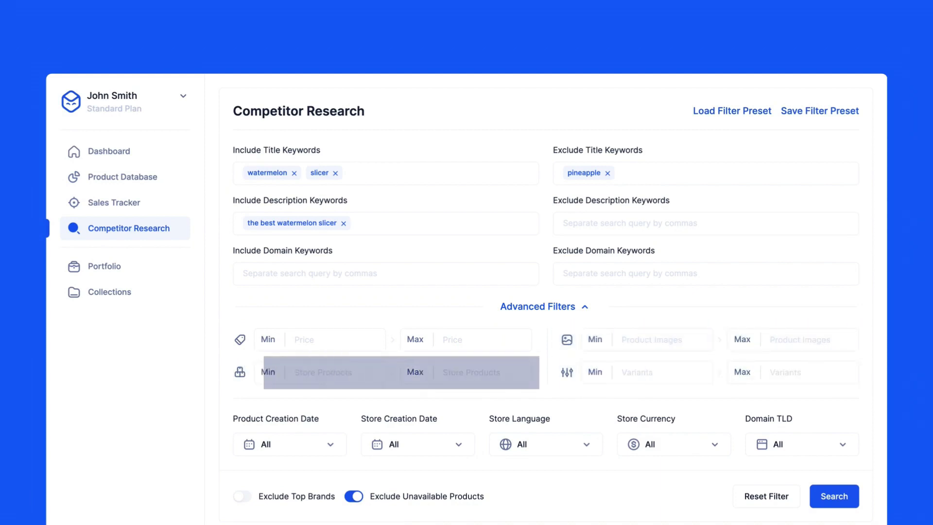
{"action": "scroll", "scroll_direction": "down", "scroll_amount": 3}
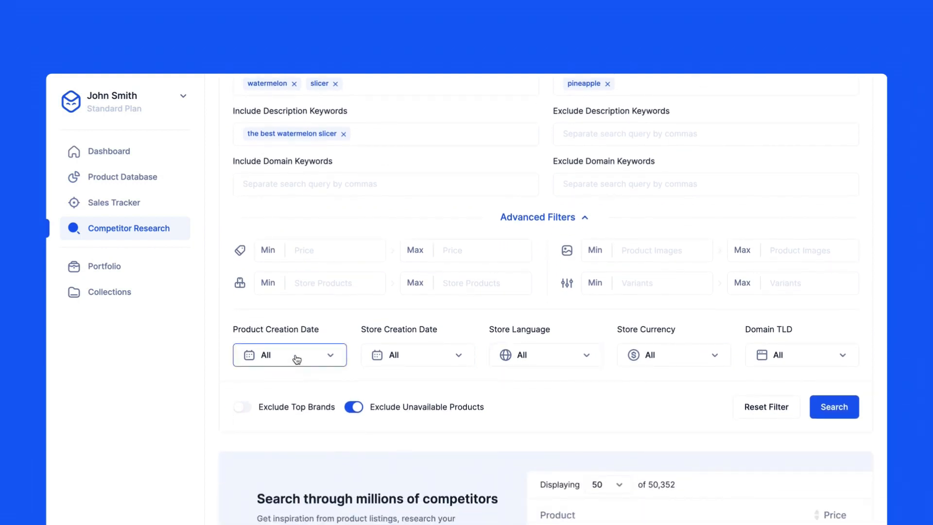
Inspect the product and store creation date range options, then hide the advanced filters
{"action": "left_click", "coordinate": [289, 355]}
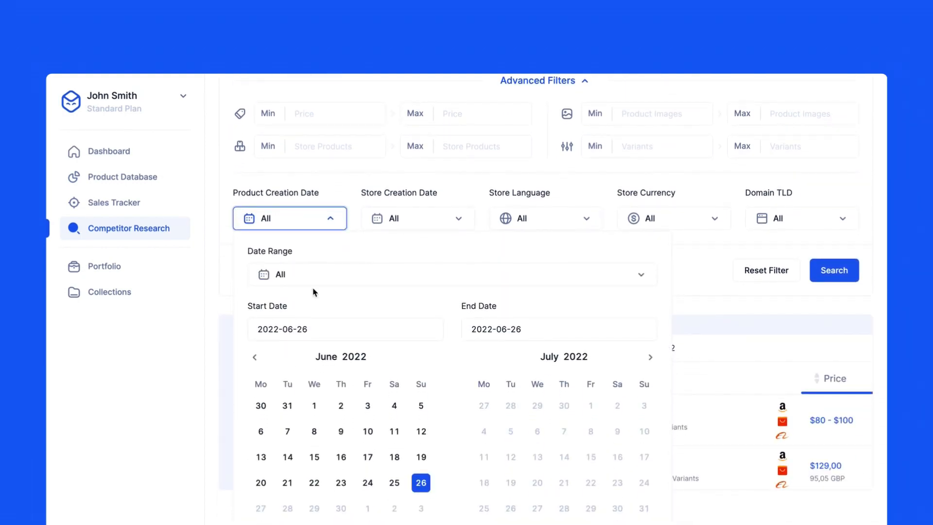
{"action": "left_click", "coordinate": [290, 218]}
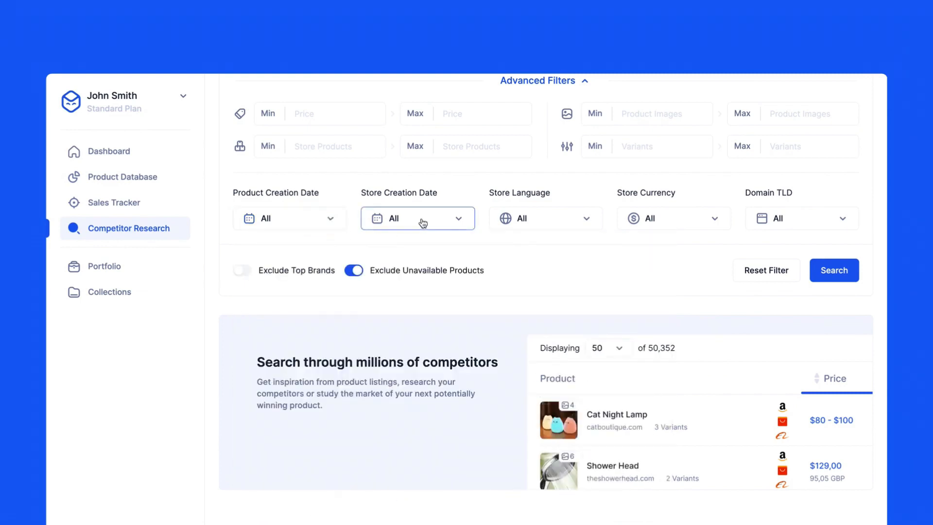
{"action": "left_click", "coordinate": [418, 218]}
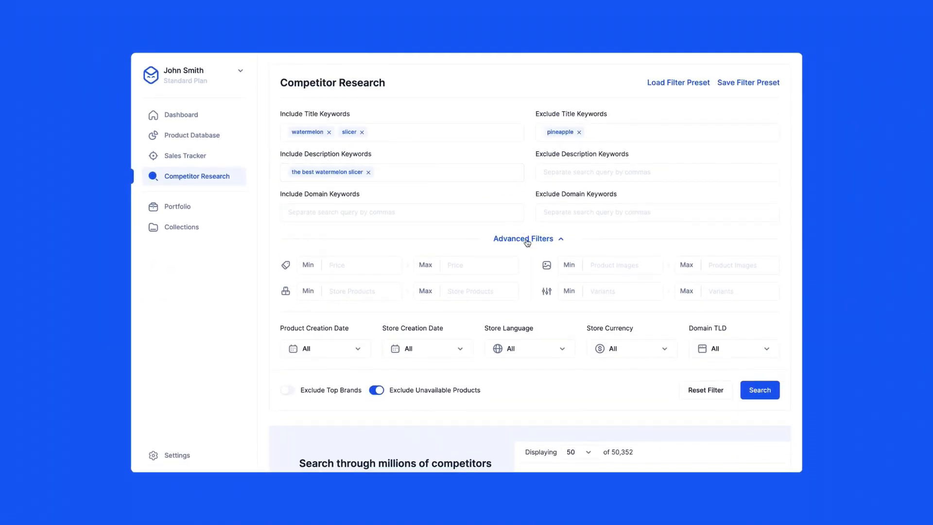
{"action": "left_click", "coordinate": [760, 390]}
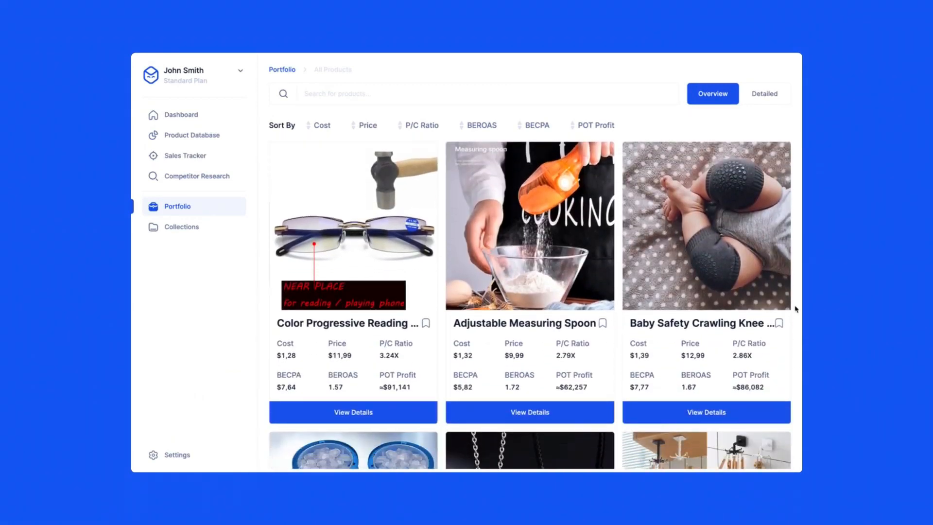
View details for the Adjustable Measuring Spoon in the Portfolio
{"action": "left_click", "coordinate": [529, 412]}
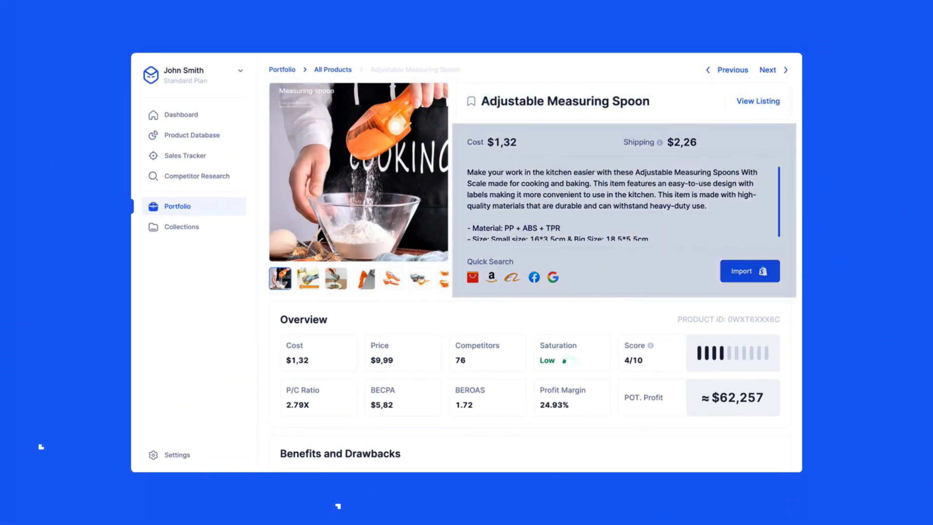
{"action": "scroll", "scroll_direction": "down", "scroll_amount": 3}
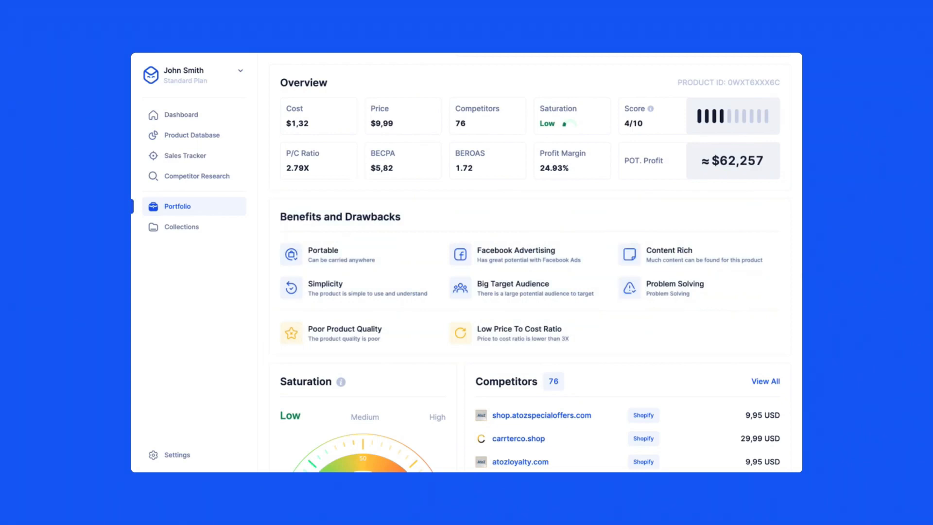
{"action": "scroll", "scroll_direction": "down", "scroll_amount": 3}
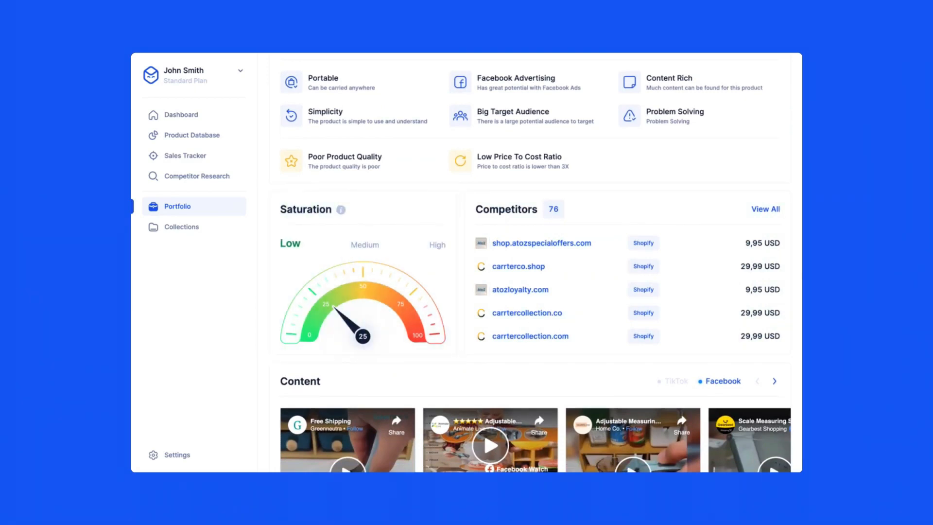
{"action": "scroll", "scroll_direction": "down", "scroll_amount": 3}
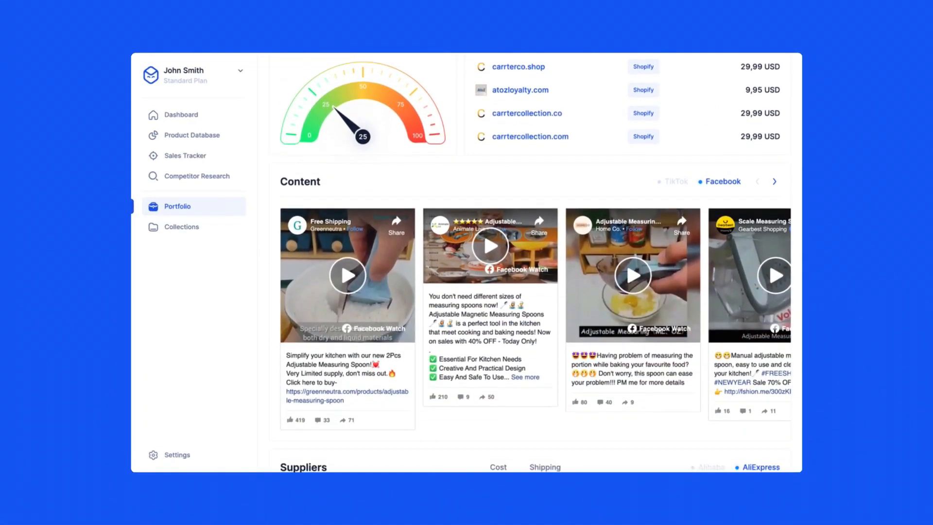
Browse the spoon's ad videos and compare Alibaba and AliExpress suppliers
{"action": "scroll", "scroll_direction": "down", "scroll_amount": 3}
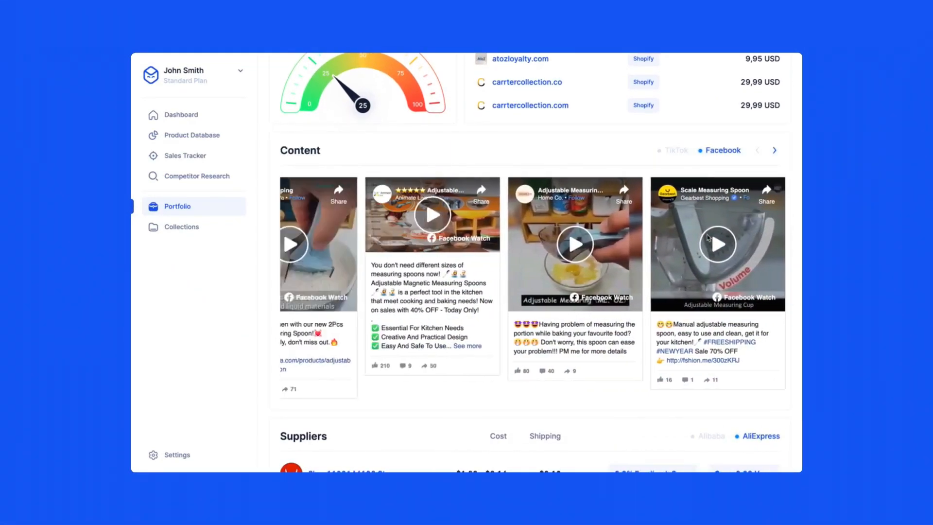
{"action": "left_click", "coordinate": [676, 150]}
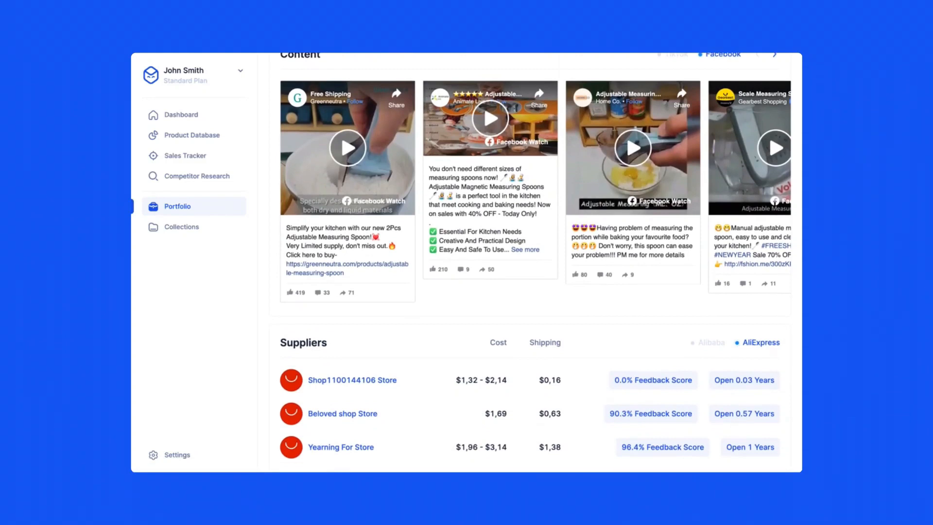
{"action": "scroll", "scroll_direction": "down", "scroll_amount": 3}
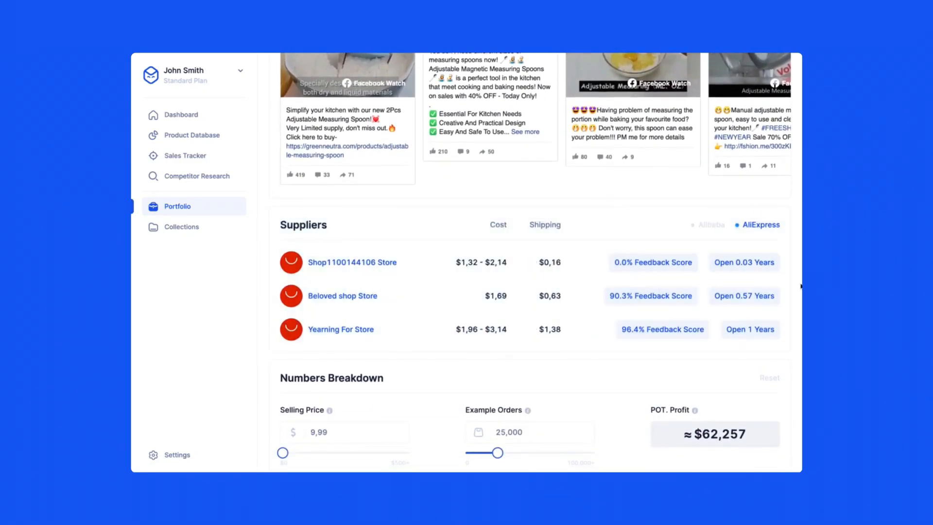
{"action": "left_click", "coordinate": [710, 225]}
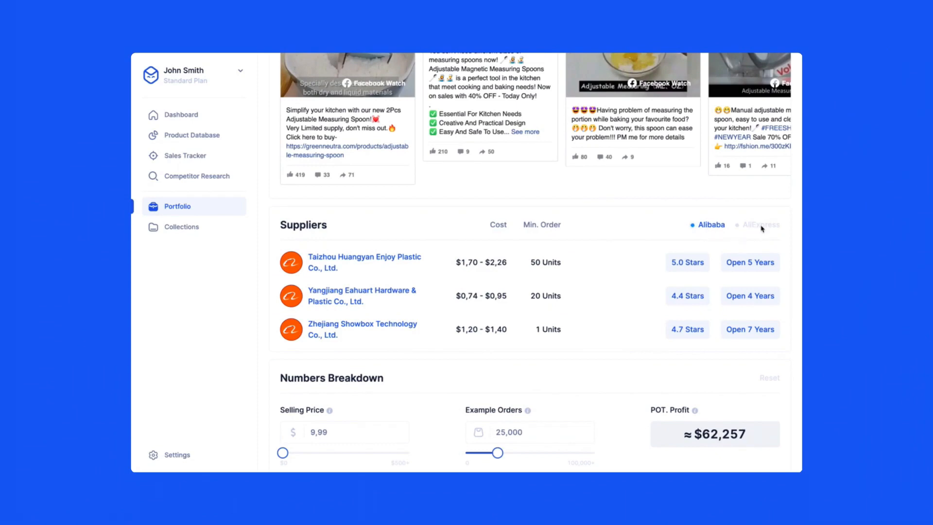
{"action": "left_click", "coordinate": [760, 225]}
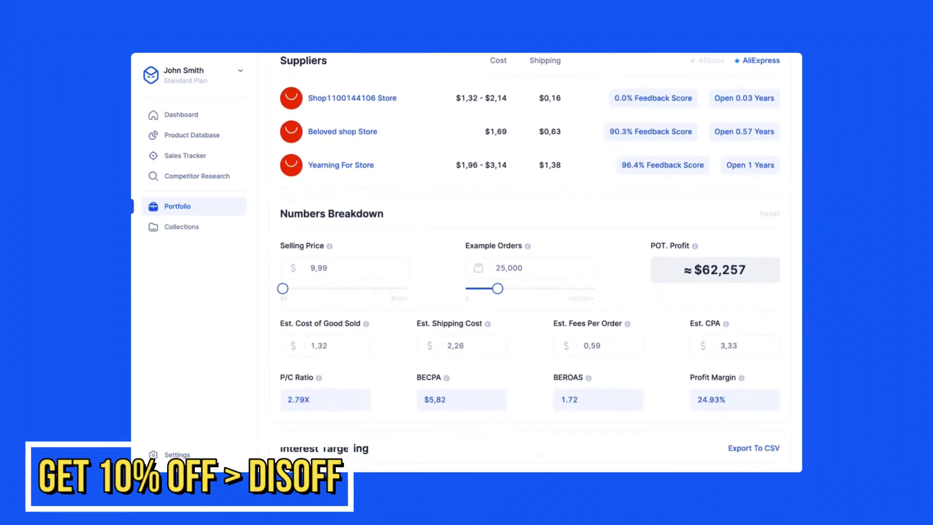
Raise Example Orders to about 51,321 for a $127,804 potential profit estimate
{"action": "scroll", "scroll_direction": "down", "scroll_amount": 3}
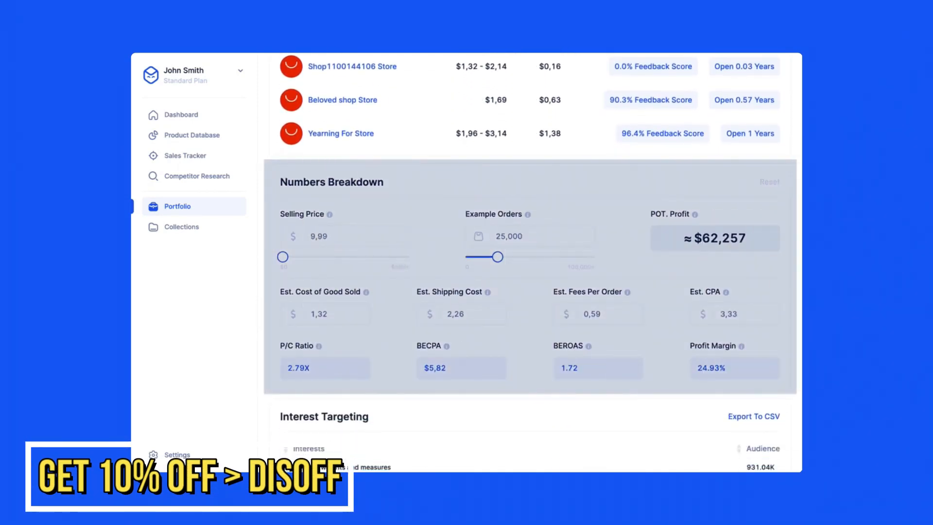
{"action": "left_click_drag", "start_coordinate": [483, 257], "coordinate": [532, 256]}
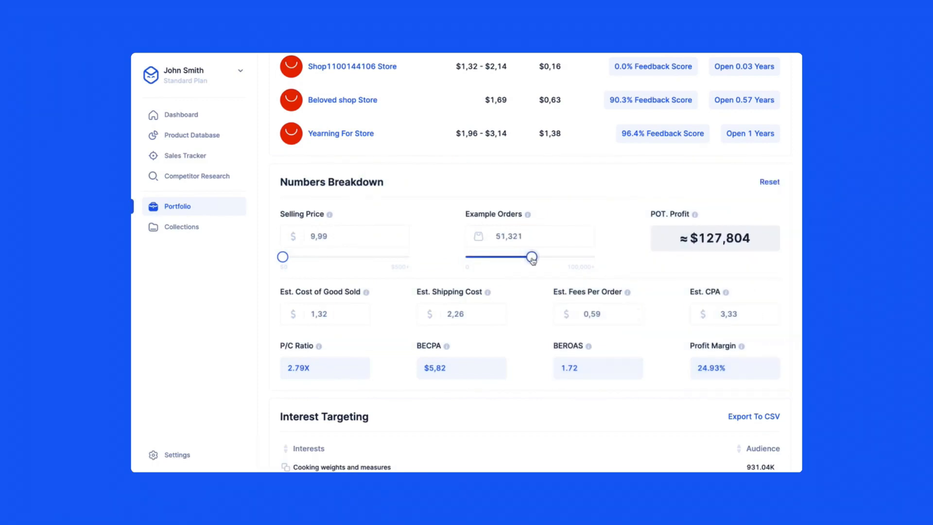
{"action": "scroll", "scroll_direction": "down", "scroll_amount": 3}
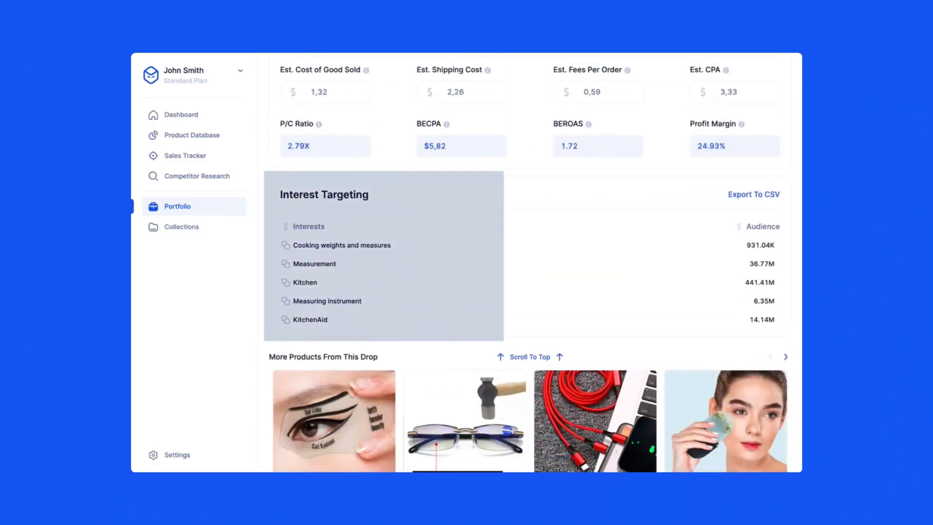